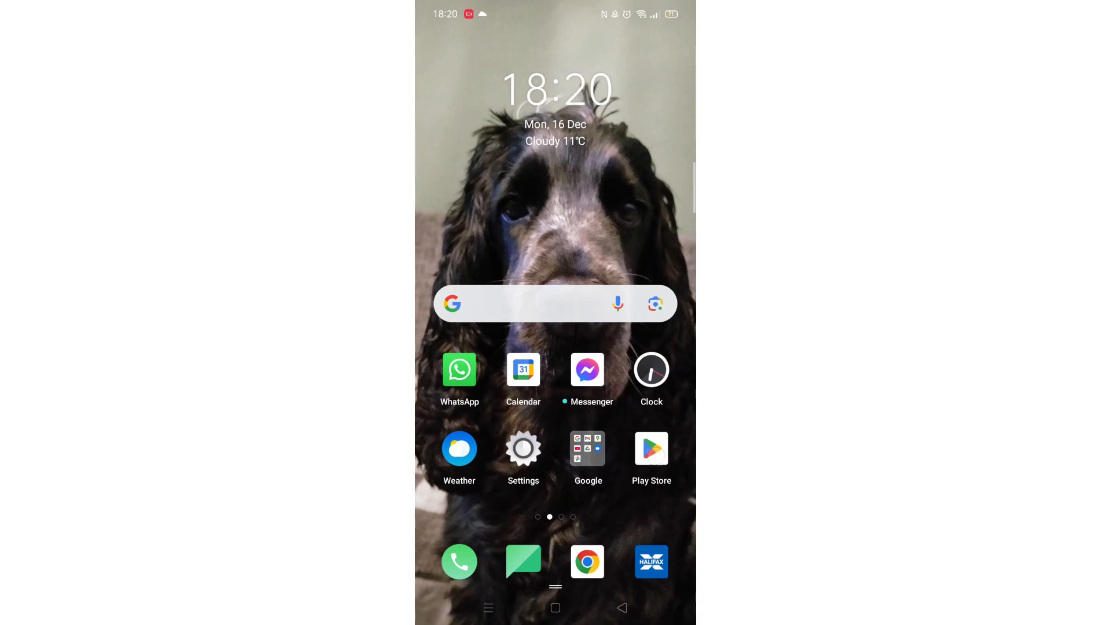
Step: Launch the Google Play Store from the Android home screen
{"action": "left_click", "coordinate": [651, 448]}
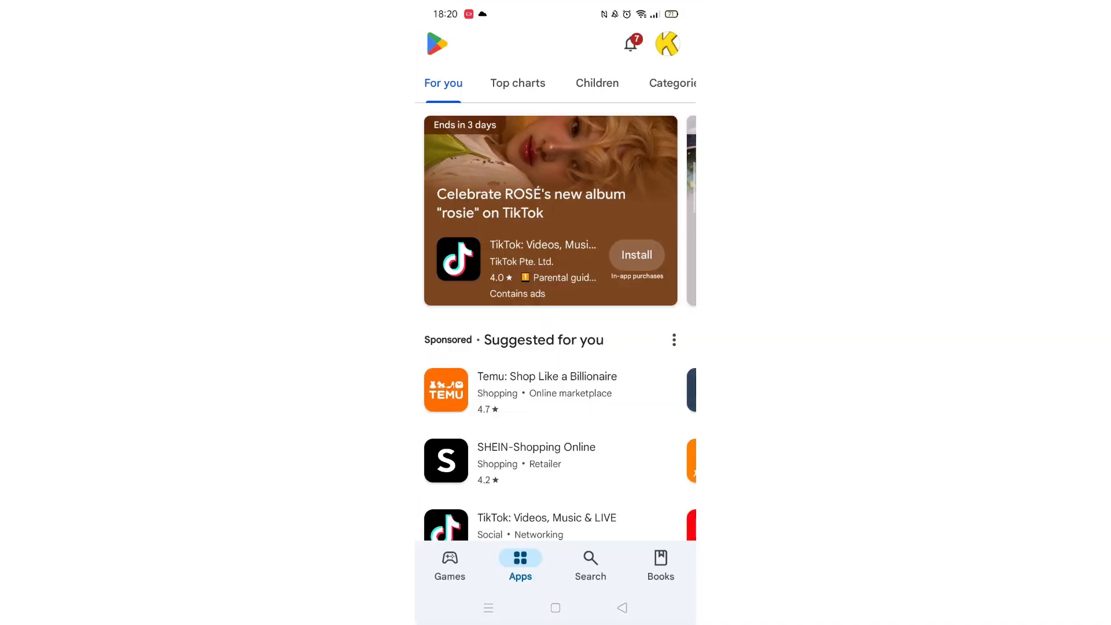
Step: Search the Play Store for 'google opinion rewards' using the suggested query
{"action": "left_click", "coordinate": [590, 564]}
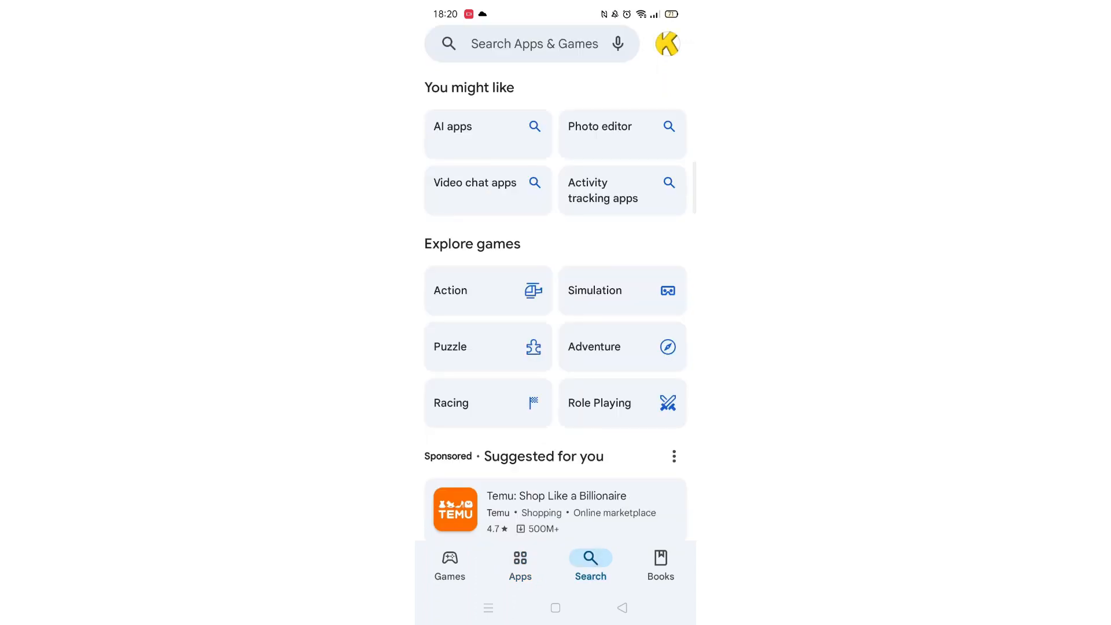
{"action": "left_click", "coordinate": [531, 43]}
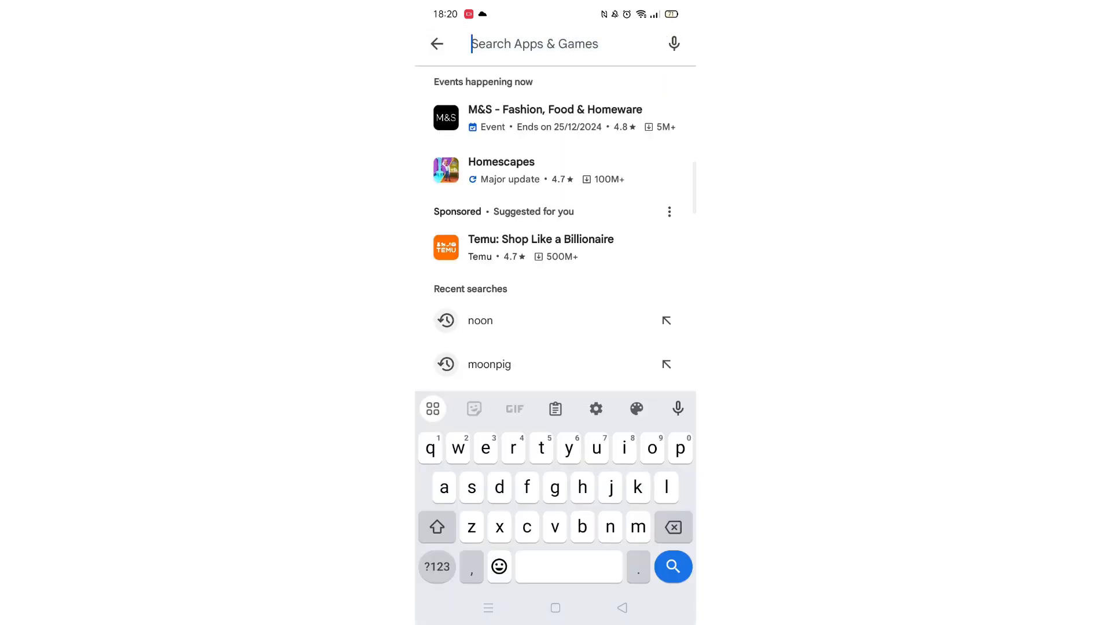
{"action": "type", "text": "goo"}
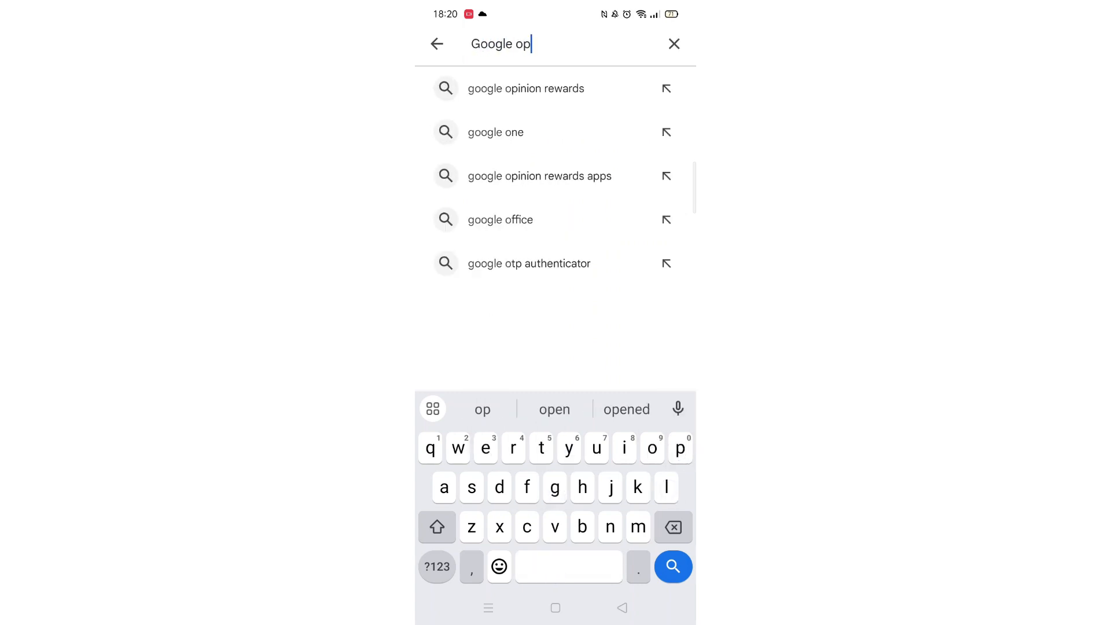
{"action": "left_click", "coordinate": [526, 88]}
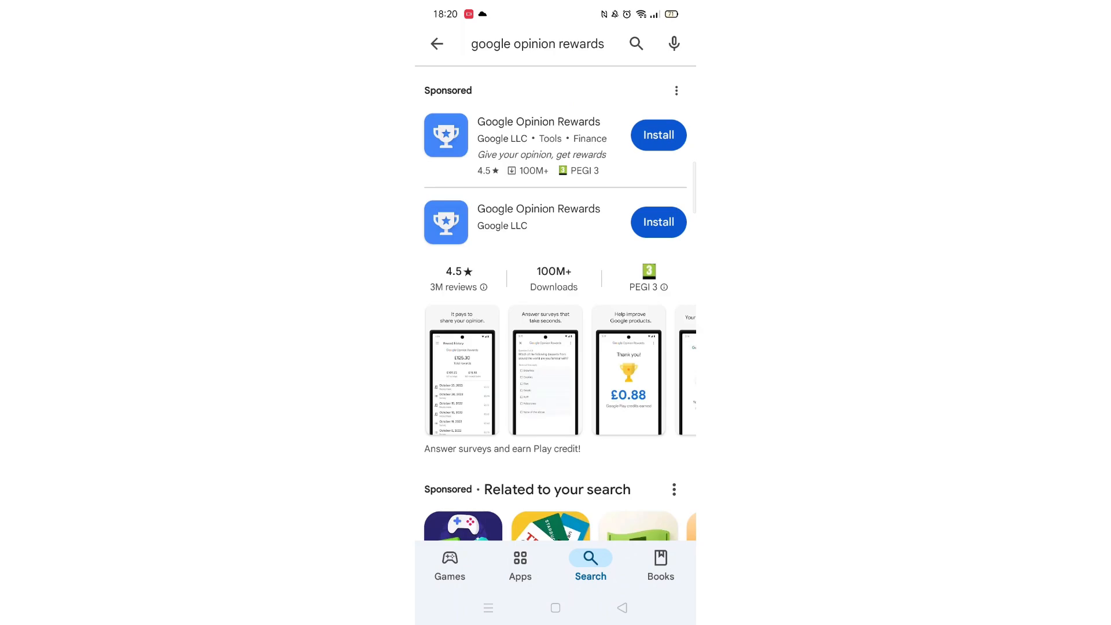
Step: Browse the Google Opinion Rewards listing's data safety, reviews and description
{"action": "scroll", "scroll_direction": "down", "scroll_amount": 3}
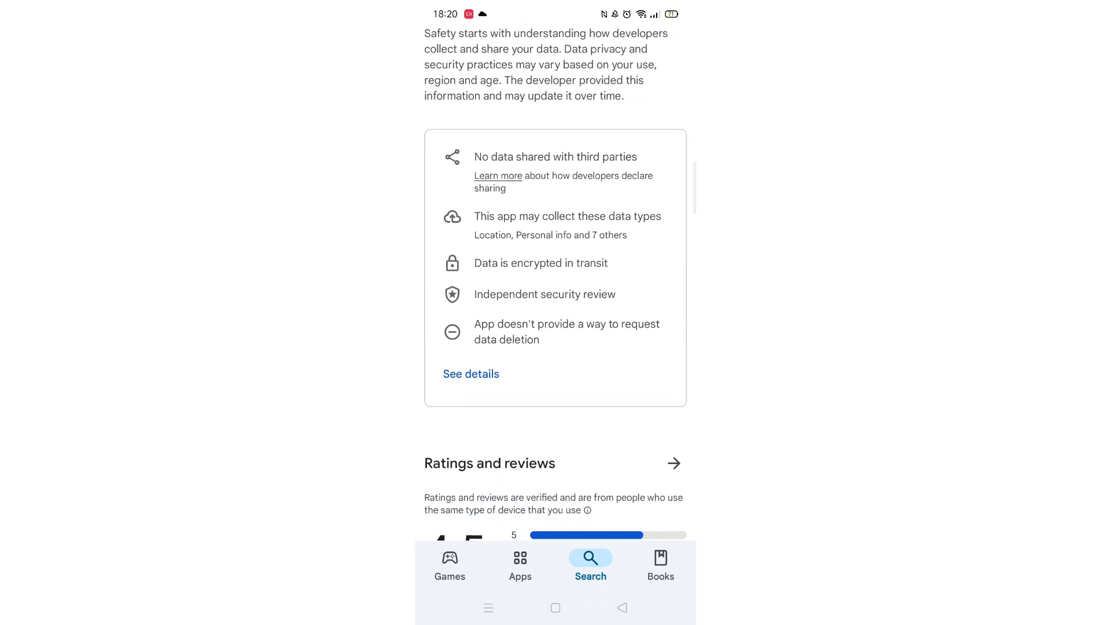
{"action": "scroll", "scroll_direction": "down", "scroll_amount": 3}
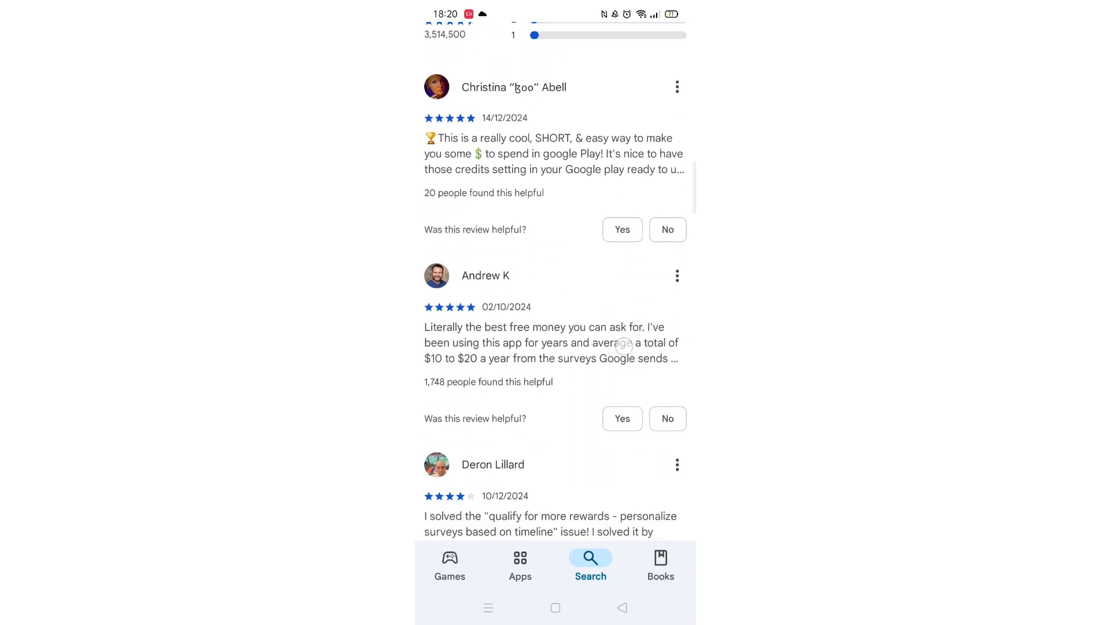
{"action": "scroll", "scroll_direction": "down", "scroll_amount": 3}
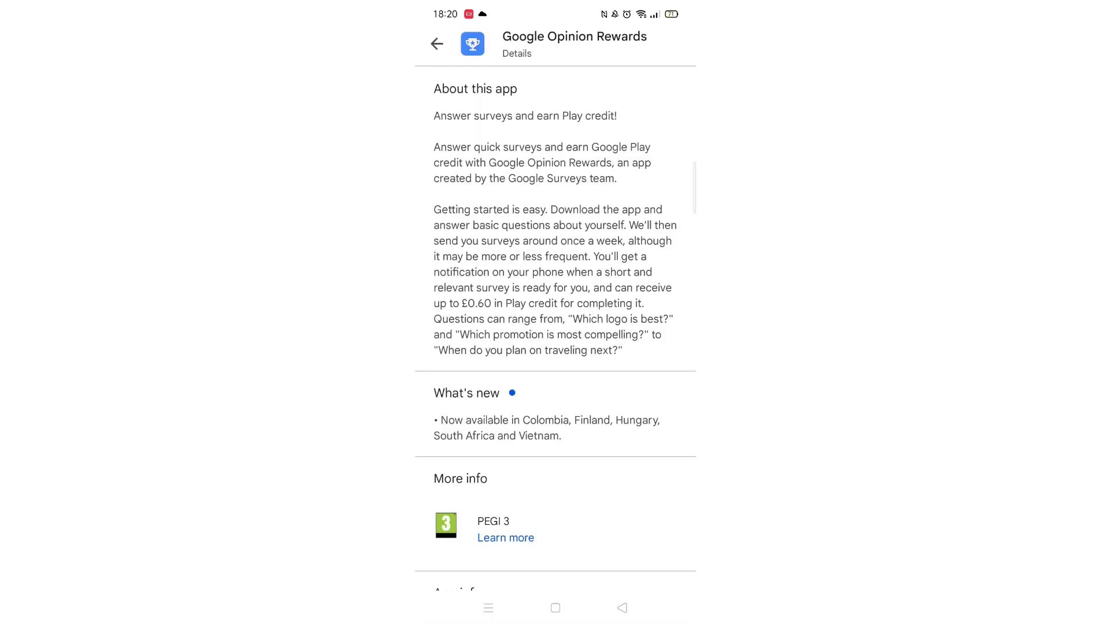
Step: Check the device compatibility note, then install Google Opinion Rewards
{"action": "scroll", "scroll_direction": "down", "scroll_amount": 3}
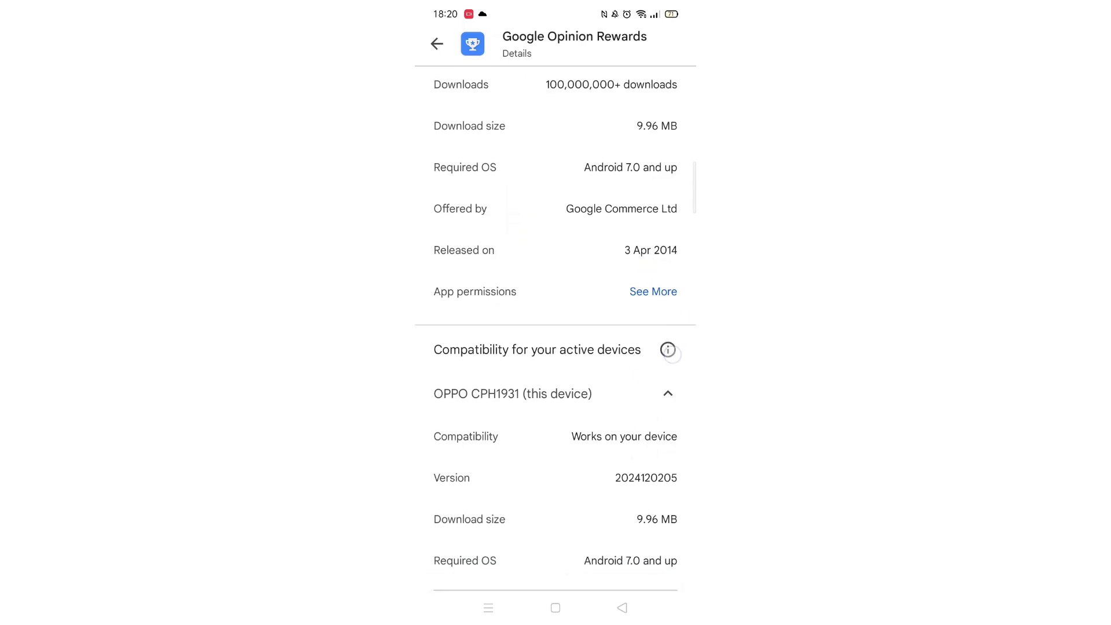
{"action": "left_click", "coordinate": [669, 350]}
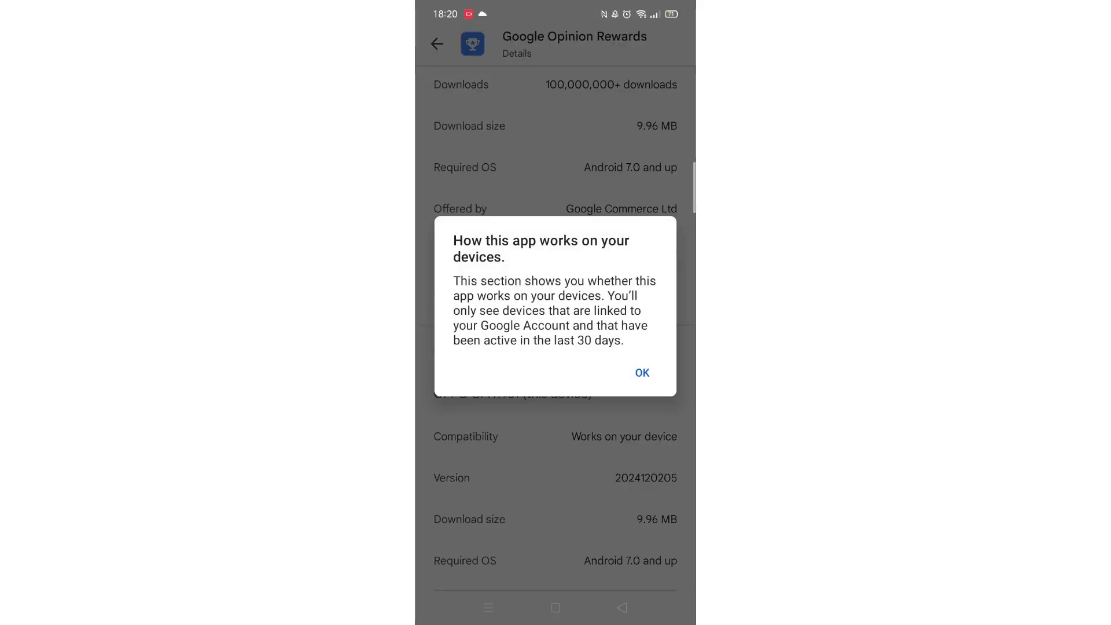
{"action": "left_click", "coordinate": [641, 373]}
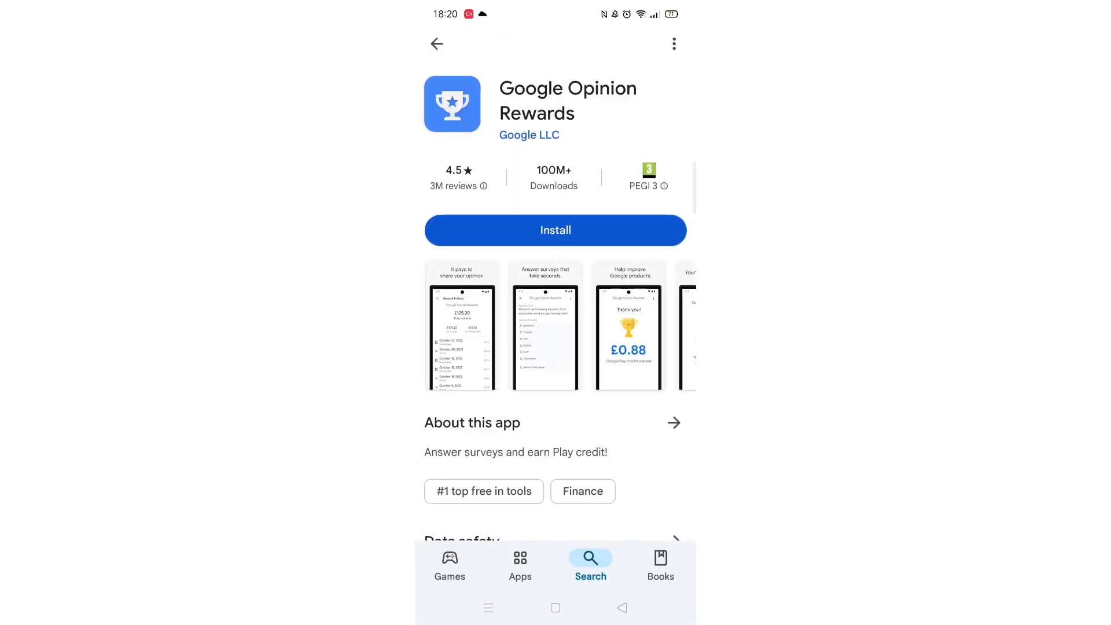
{"action": "left_click", "coordinate": [555, 229]}
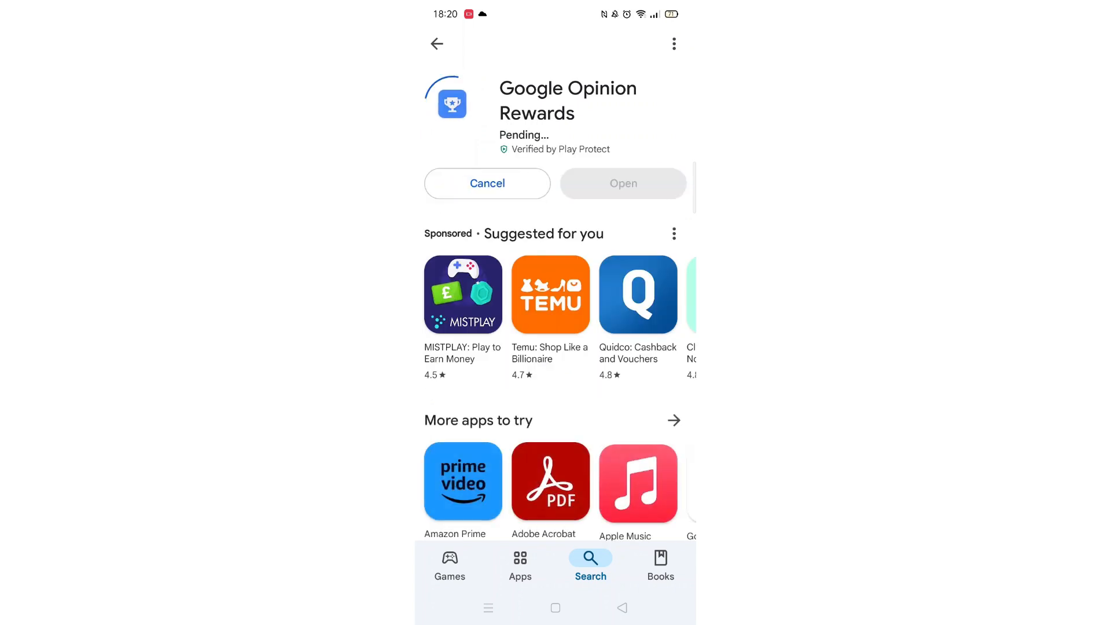